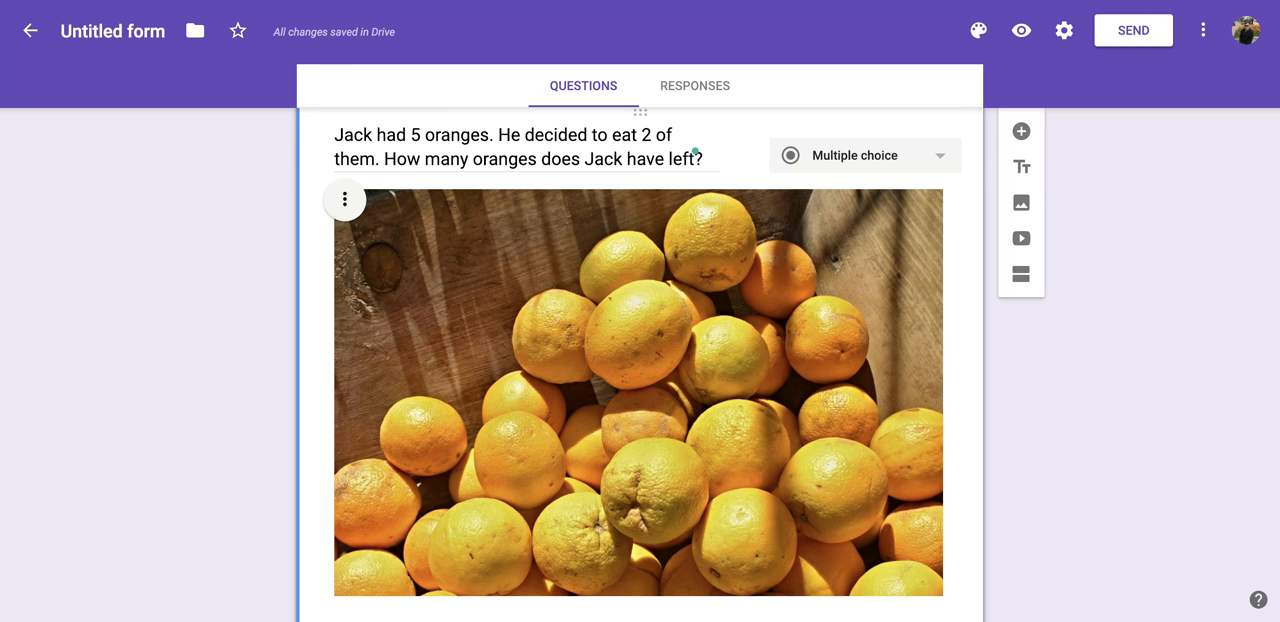
mouse_move(964, 300)
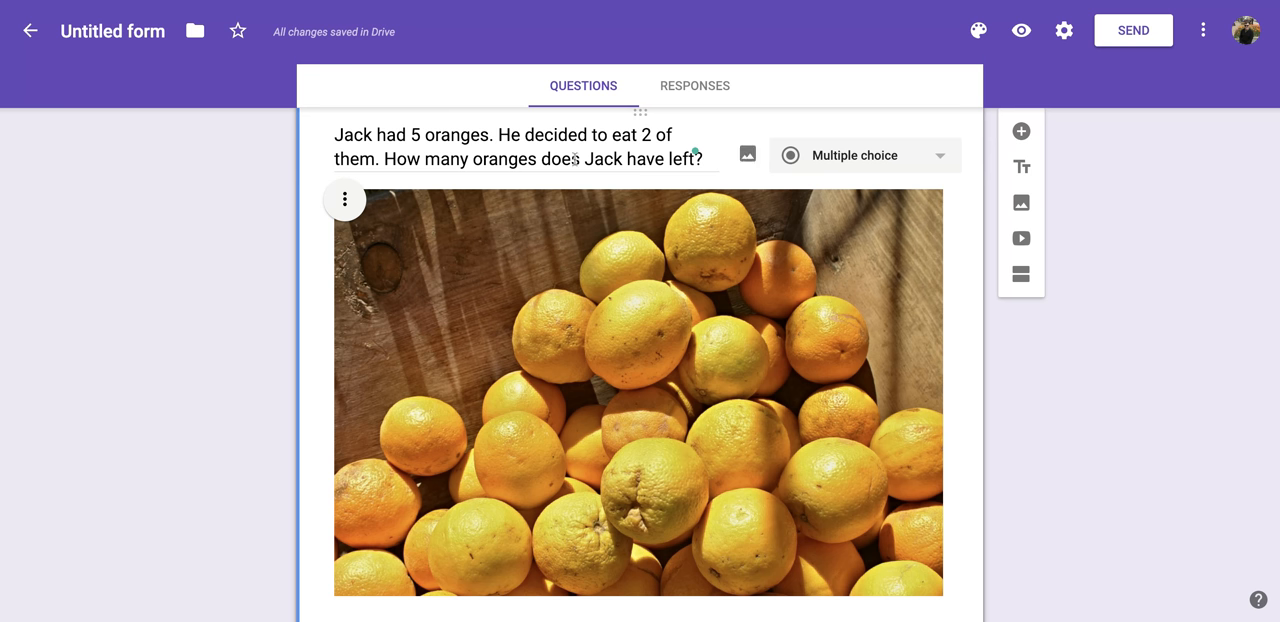
Step: Add a title block named 'Multiplication' after the oranges question, before the product question
scroll("down", 3)
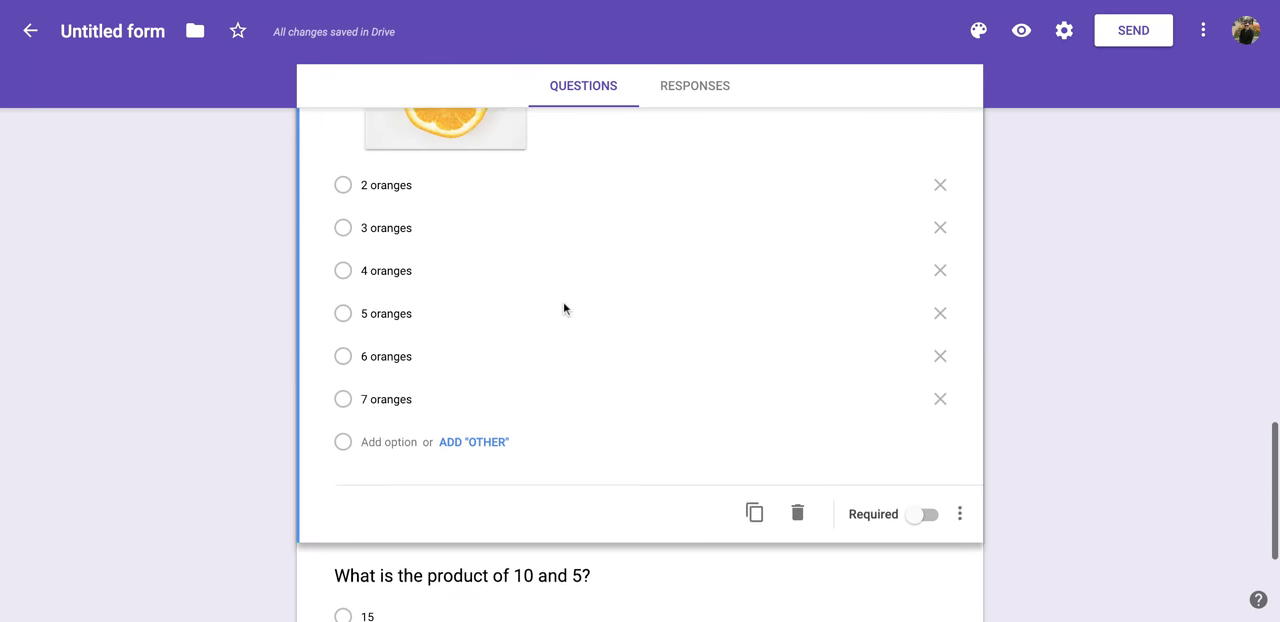
scroll("down", 3)
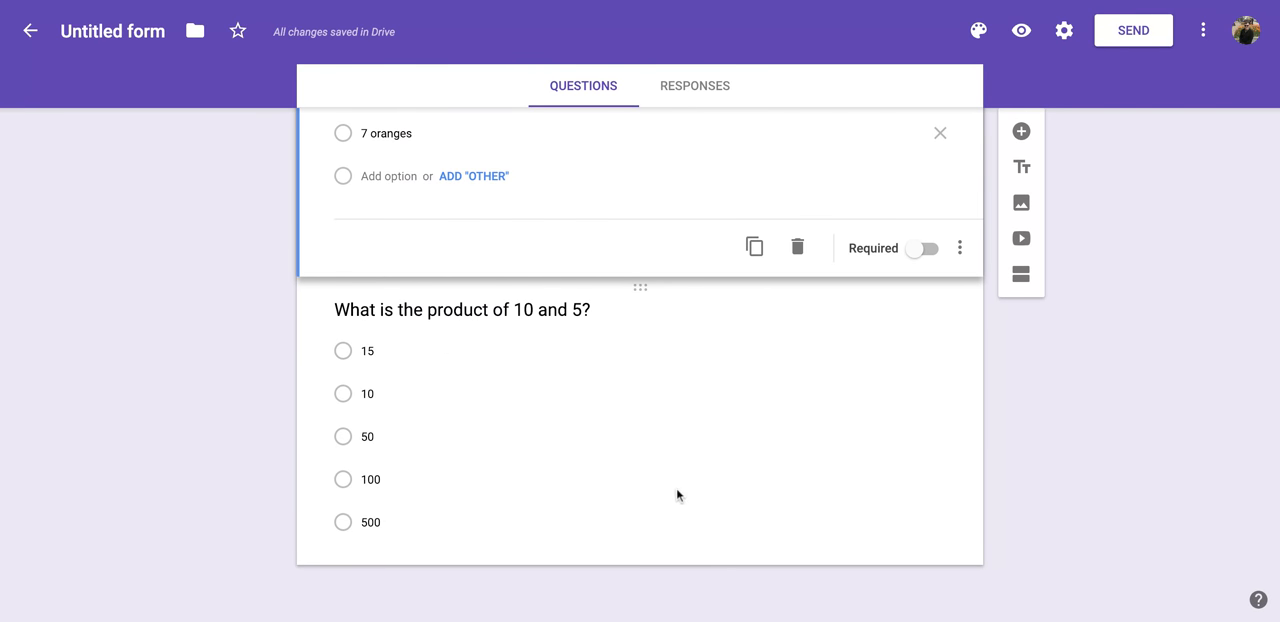
mouse_move(638, 368)
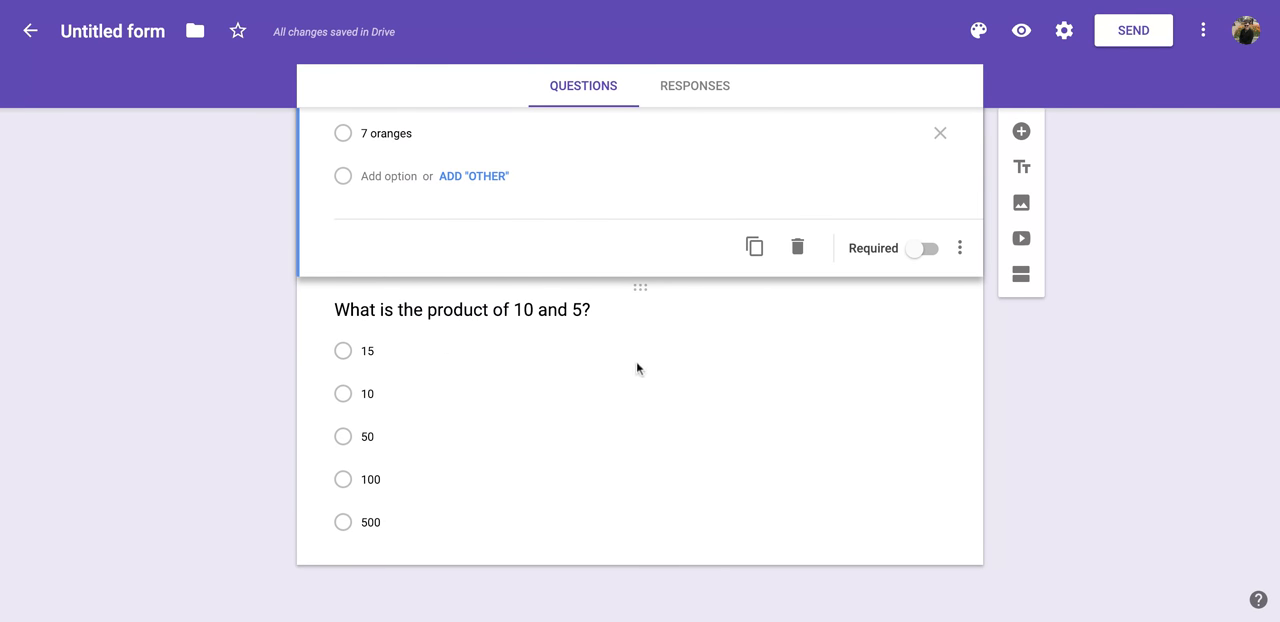
mouse_move(656, 332)
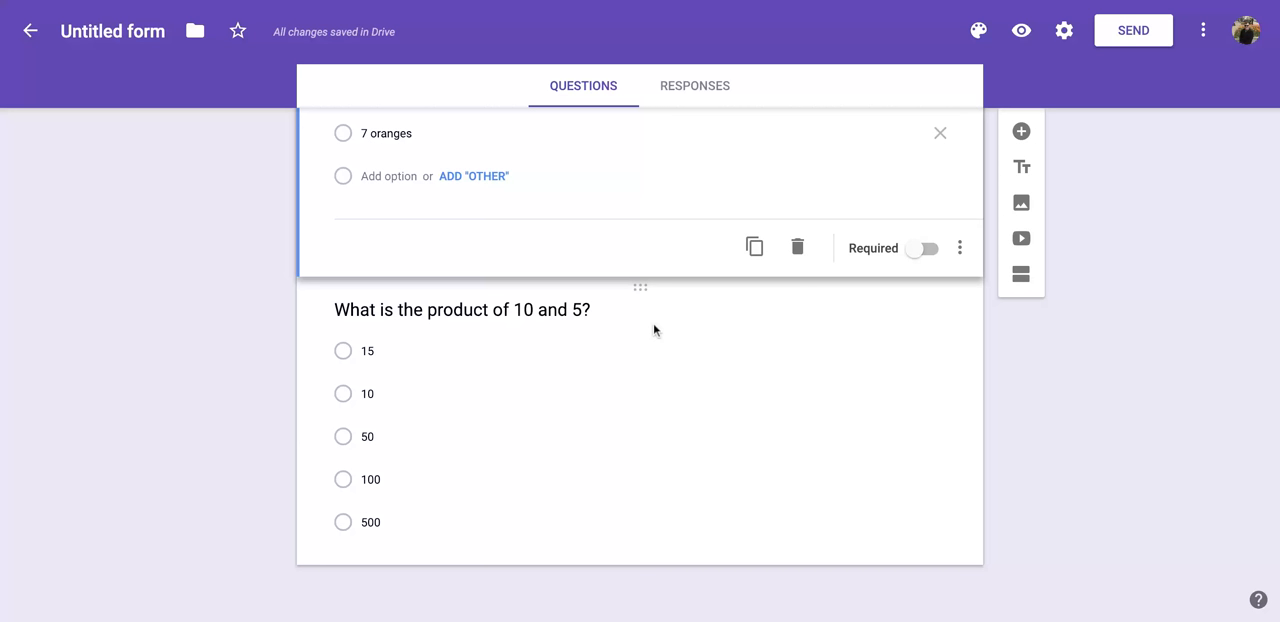
mouse_move(658, 232)
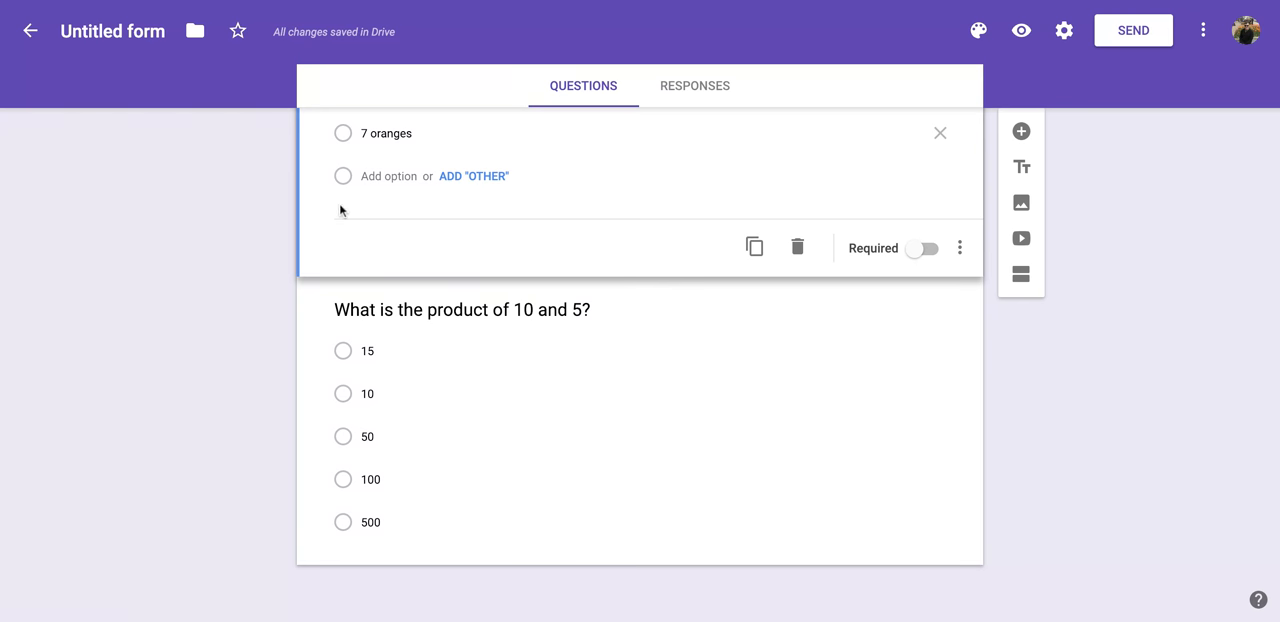
scroll("up", 3)
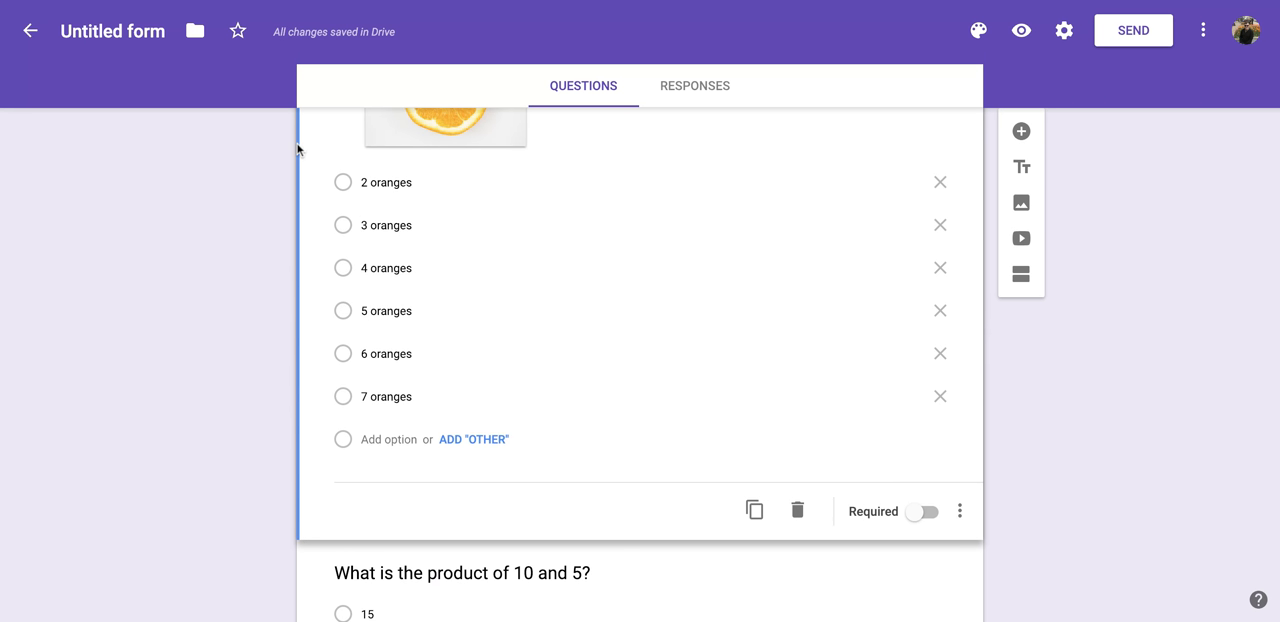
mouse_move(292, 338)
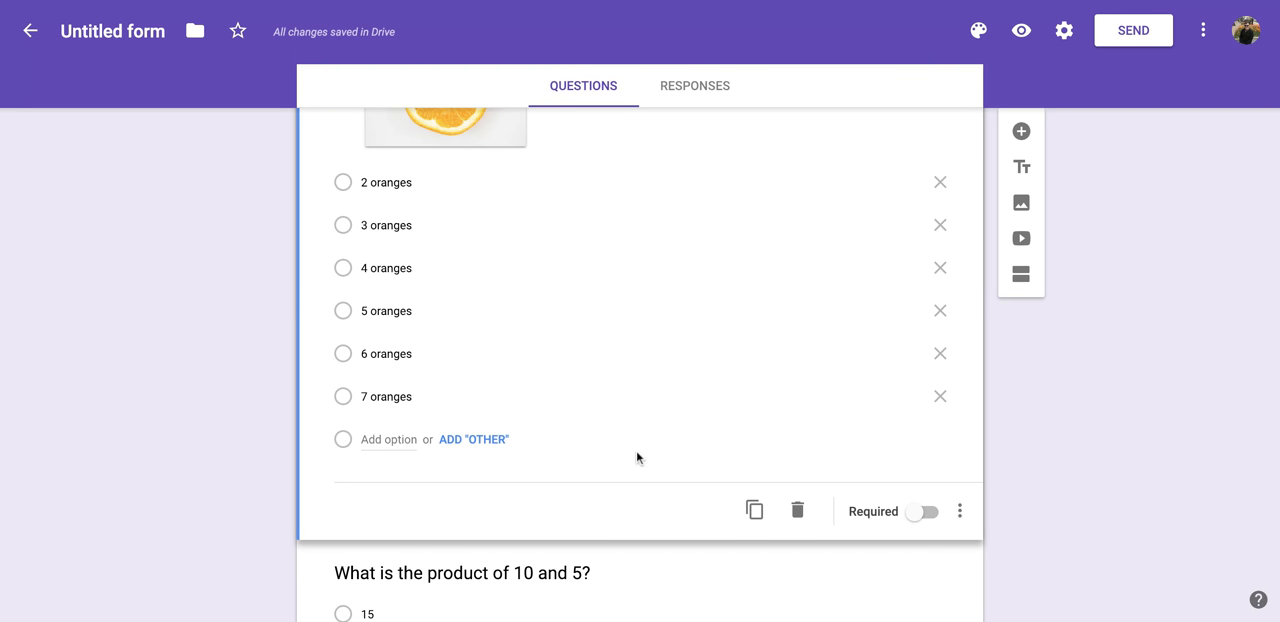
mouse_move(1020, 238)
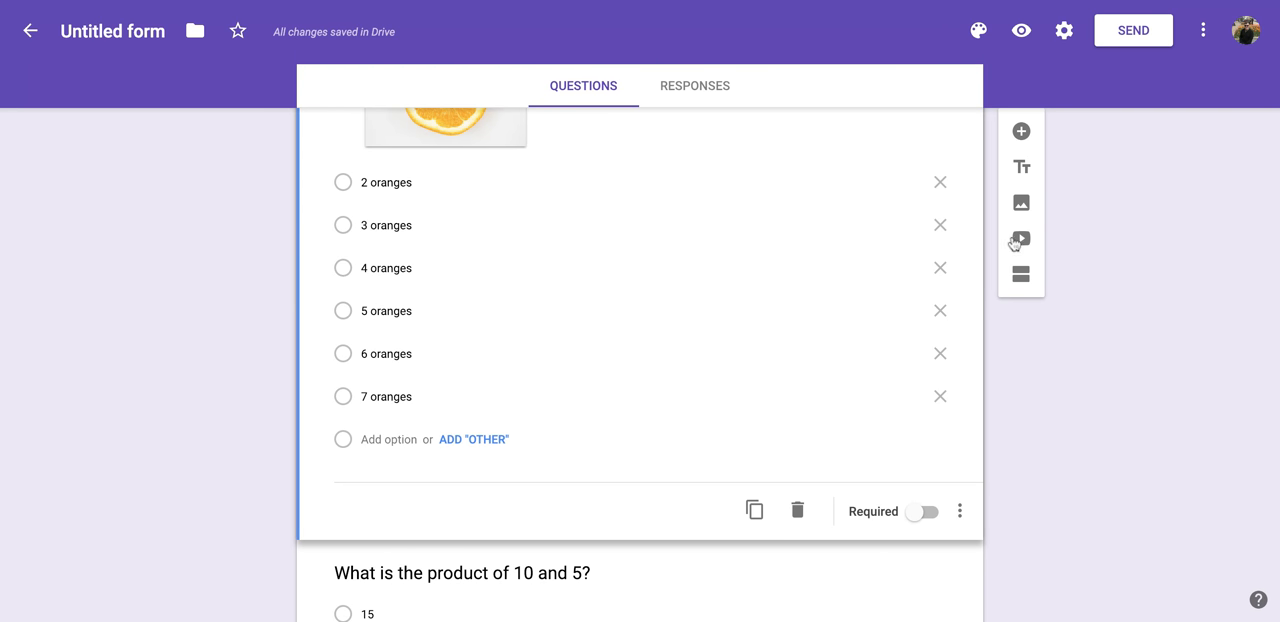
mouse_move(1020, 204)
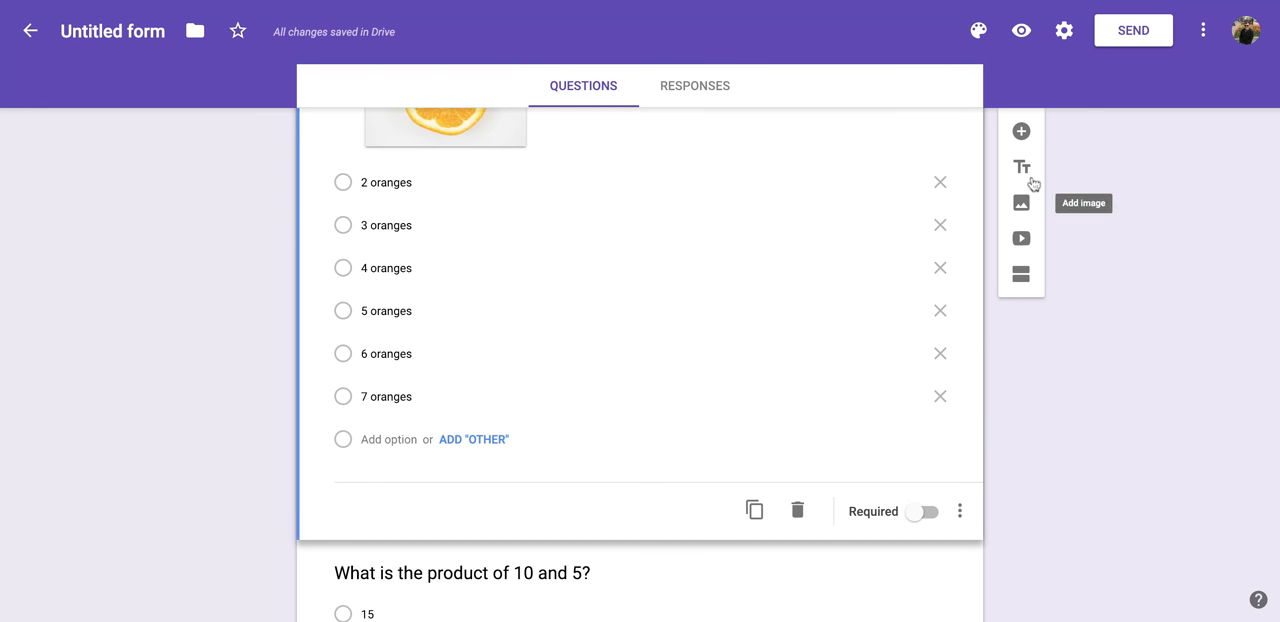
mouse_move(1040, 208)
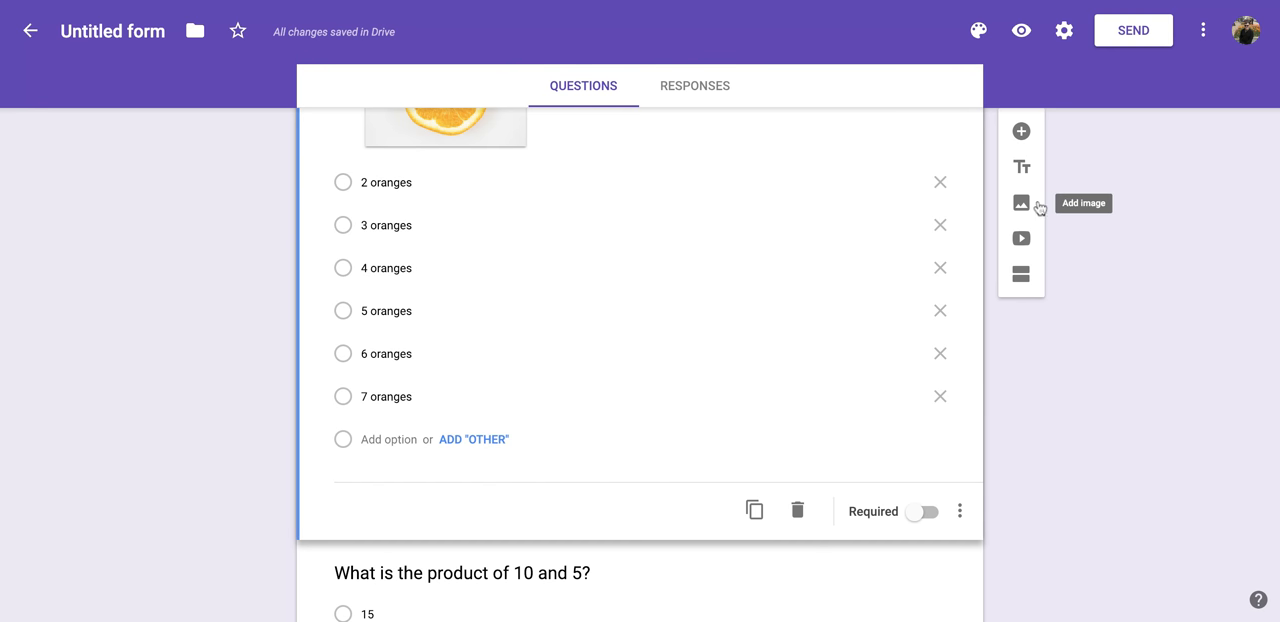
mouse_move(1020, 168)
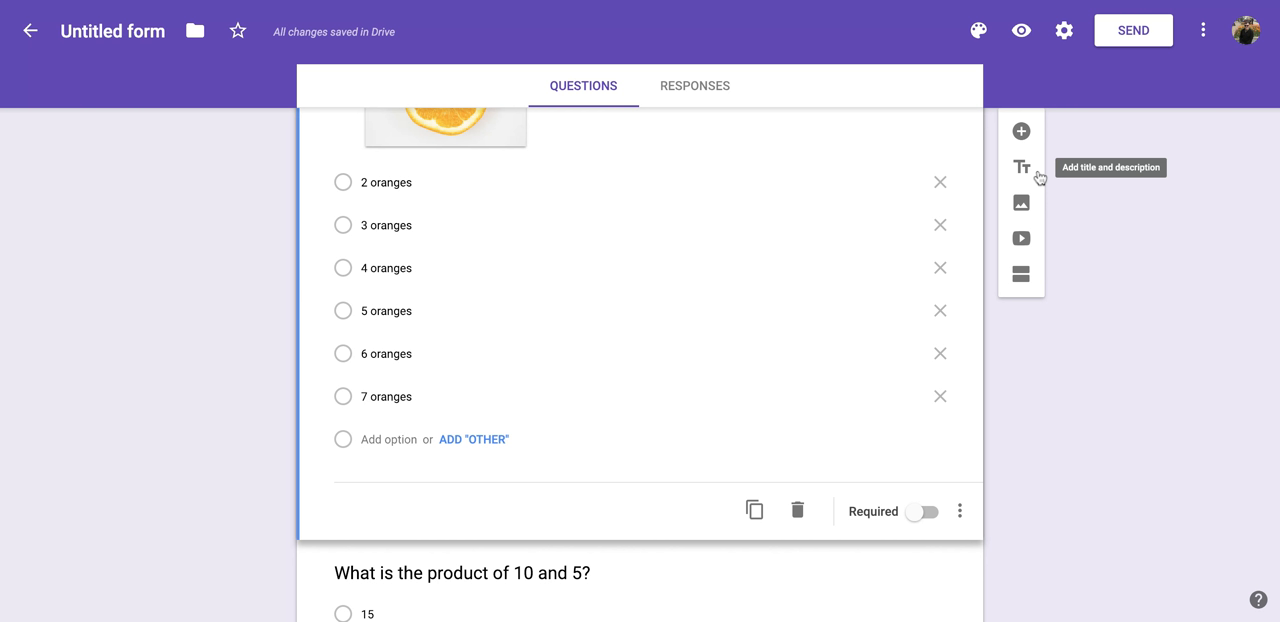
mouse_move(1028, 172)
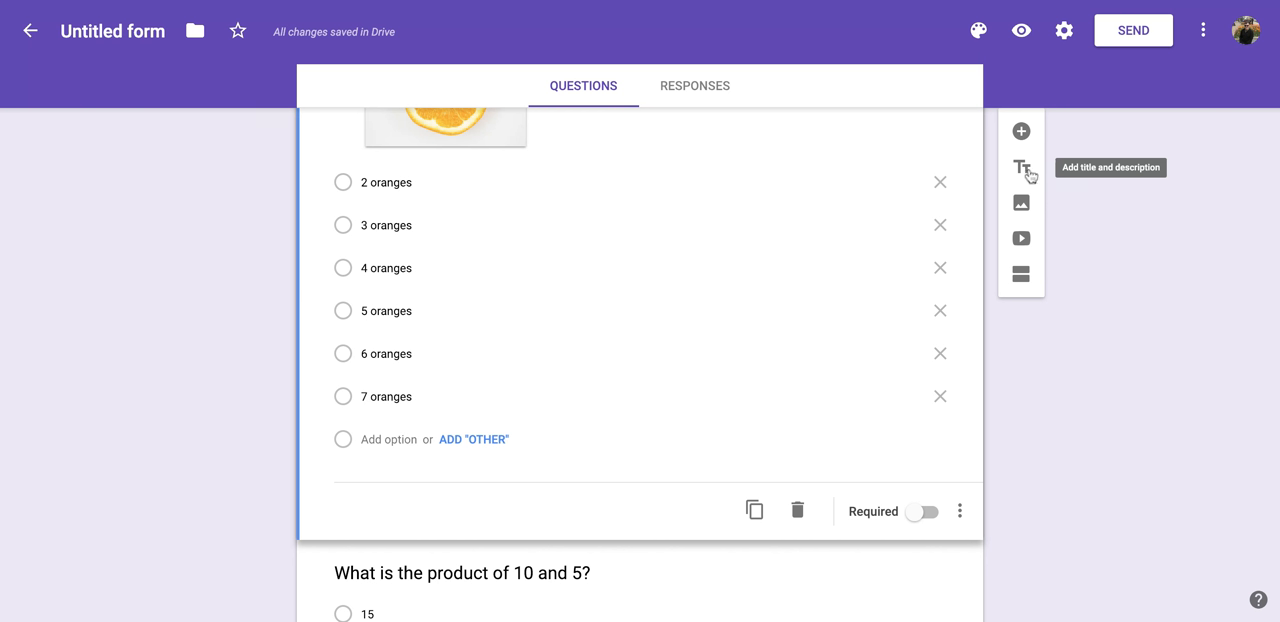
mouse_move(1032, 176)
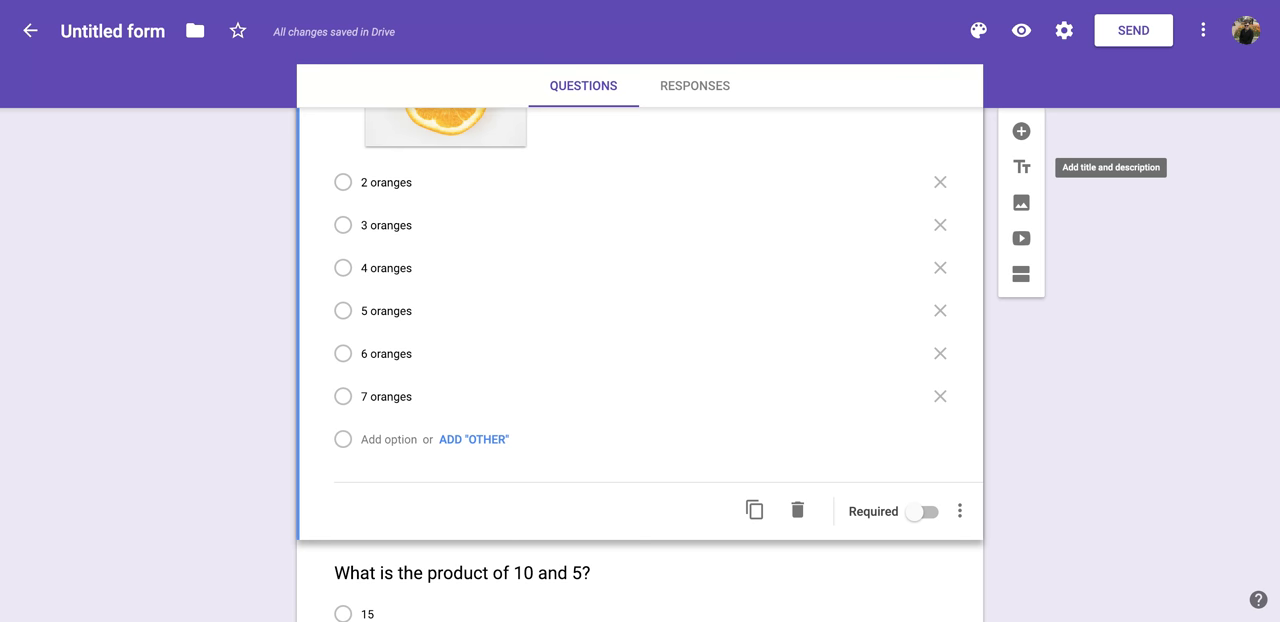
left_click(1020, 166)
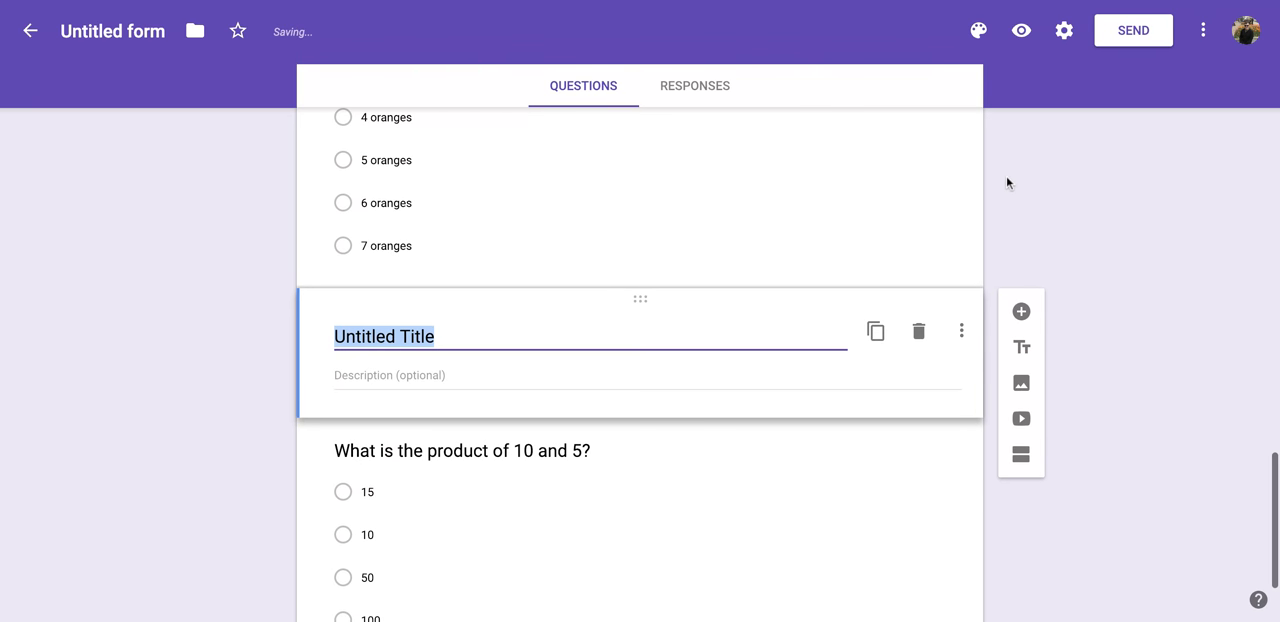
mouse_move(680, 372)
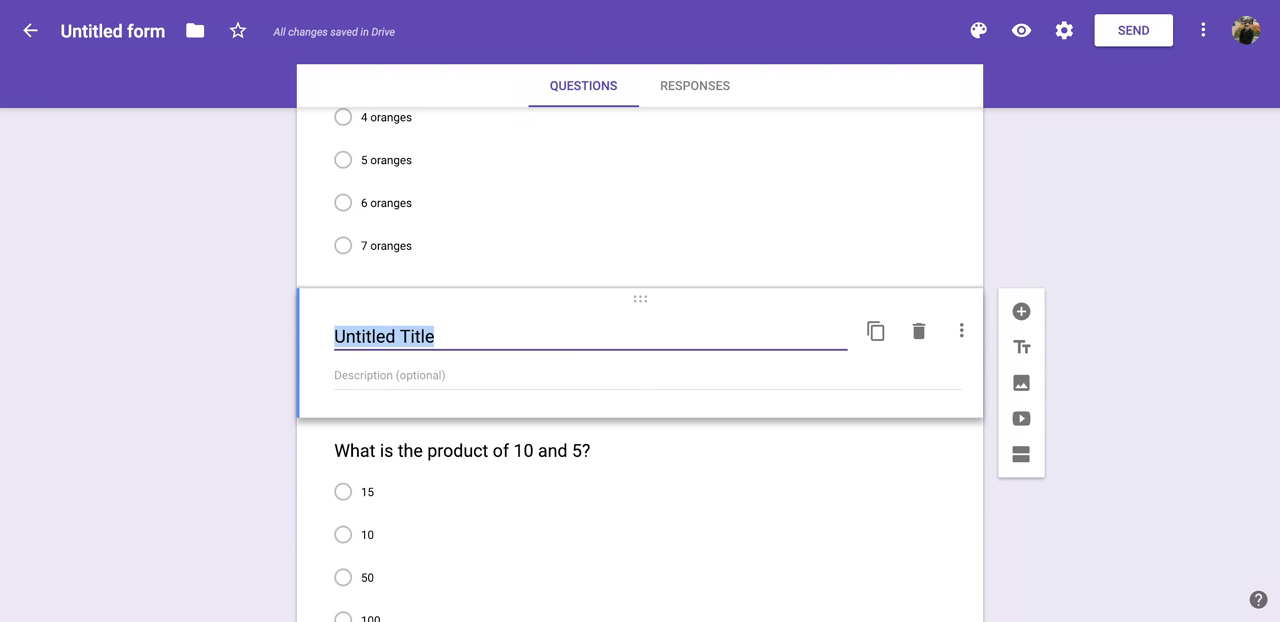
type("Multiplication")
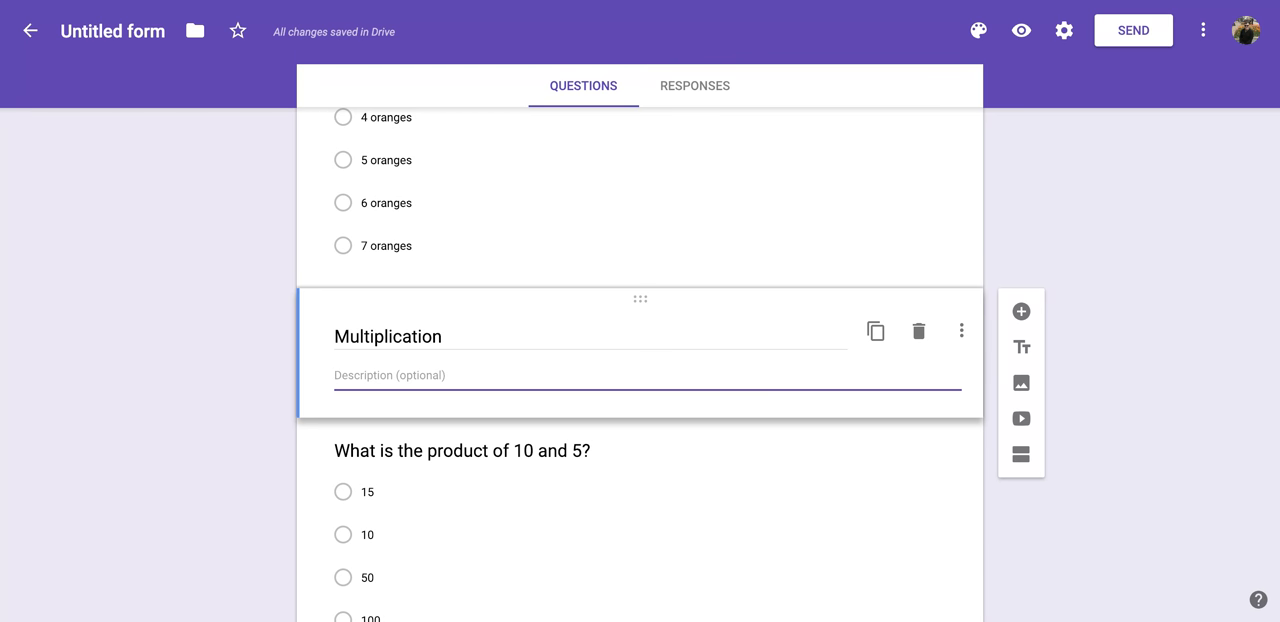
mouse_move(1094, 352)
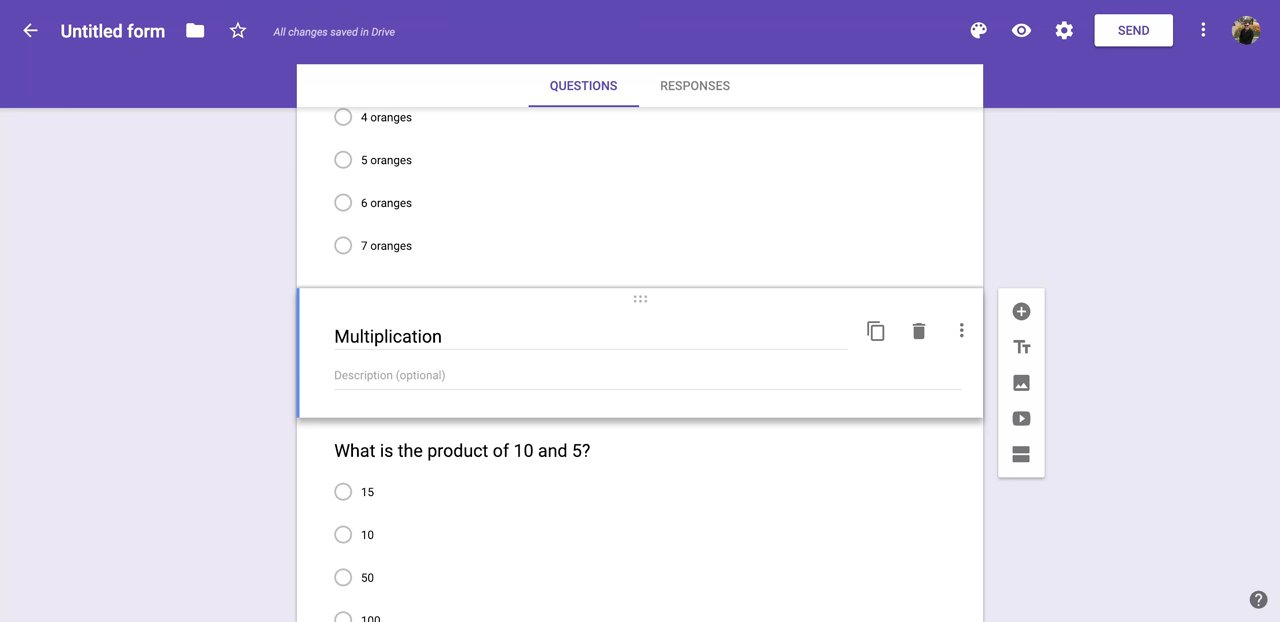
mouse_move(1088, 336)
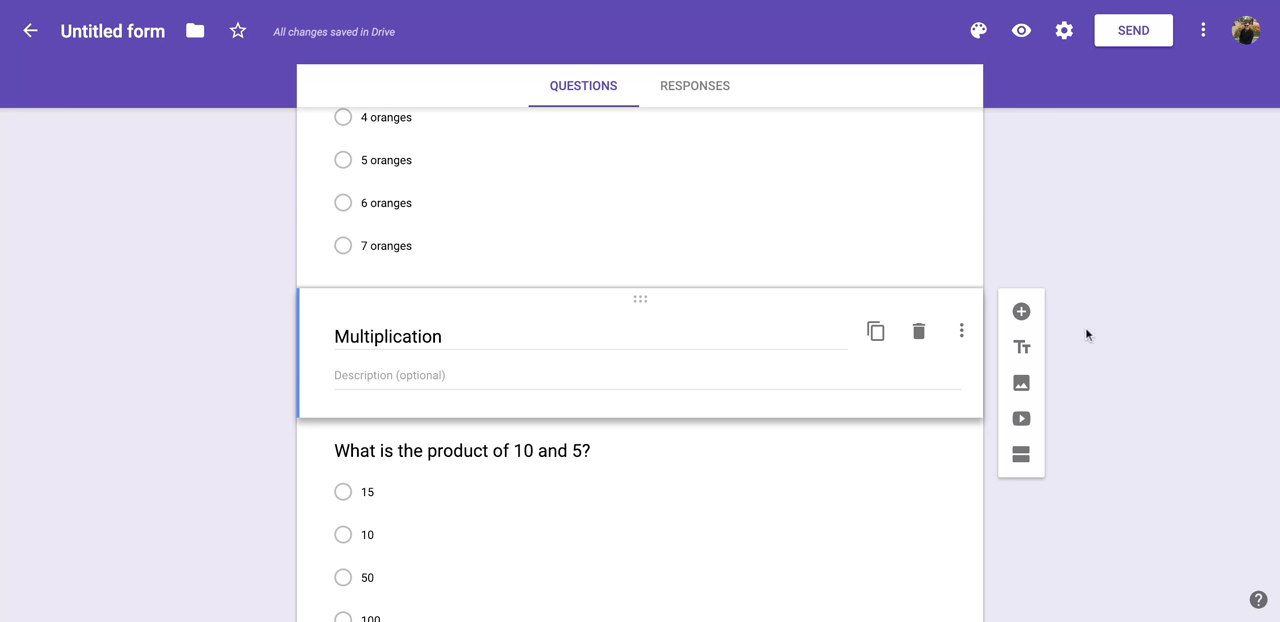